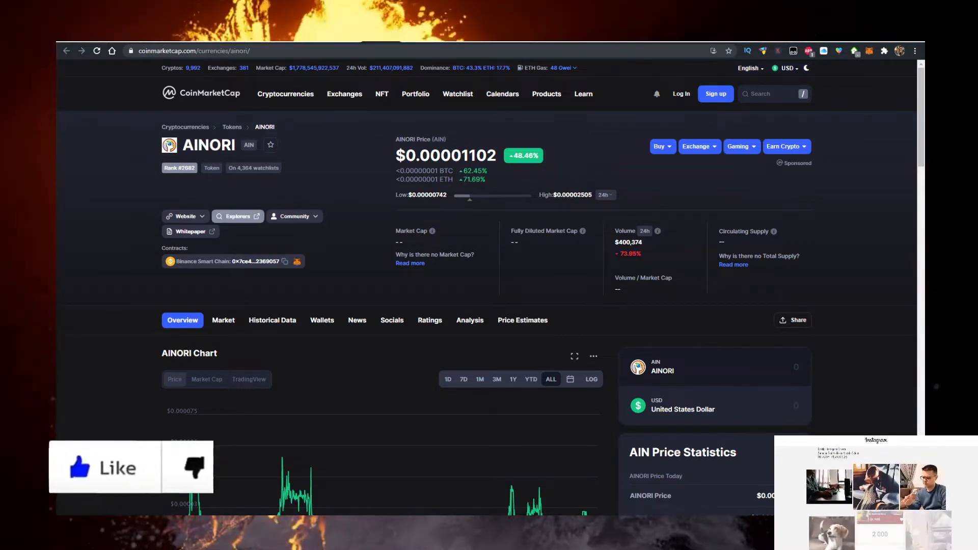
Step: Show AINORI's community links, revealing its Line group and Twitter account
{"action": "left_click", "coordinate": [294, 216]}
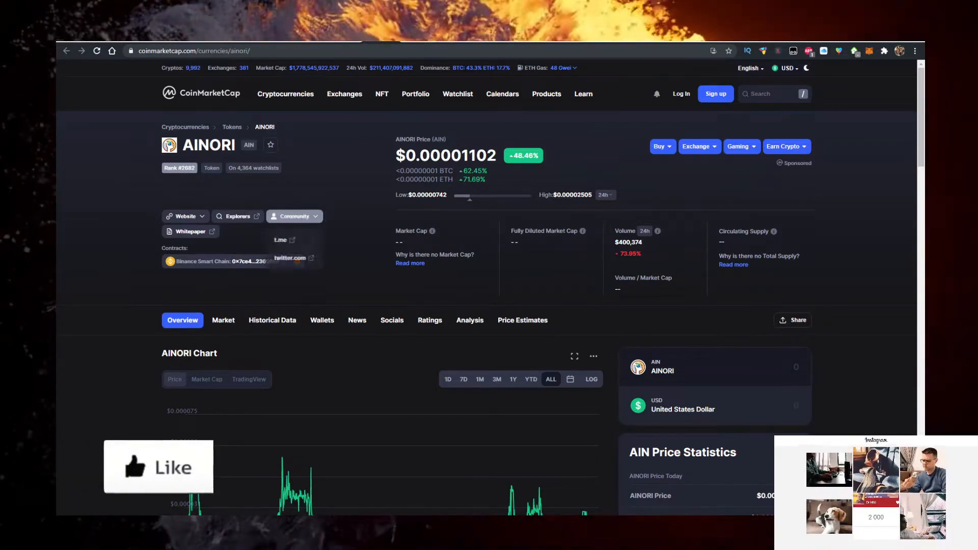